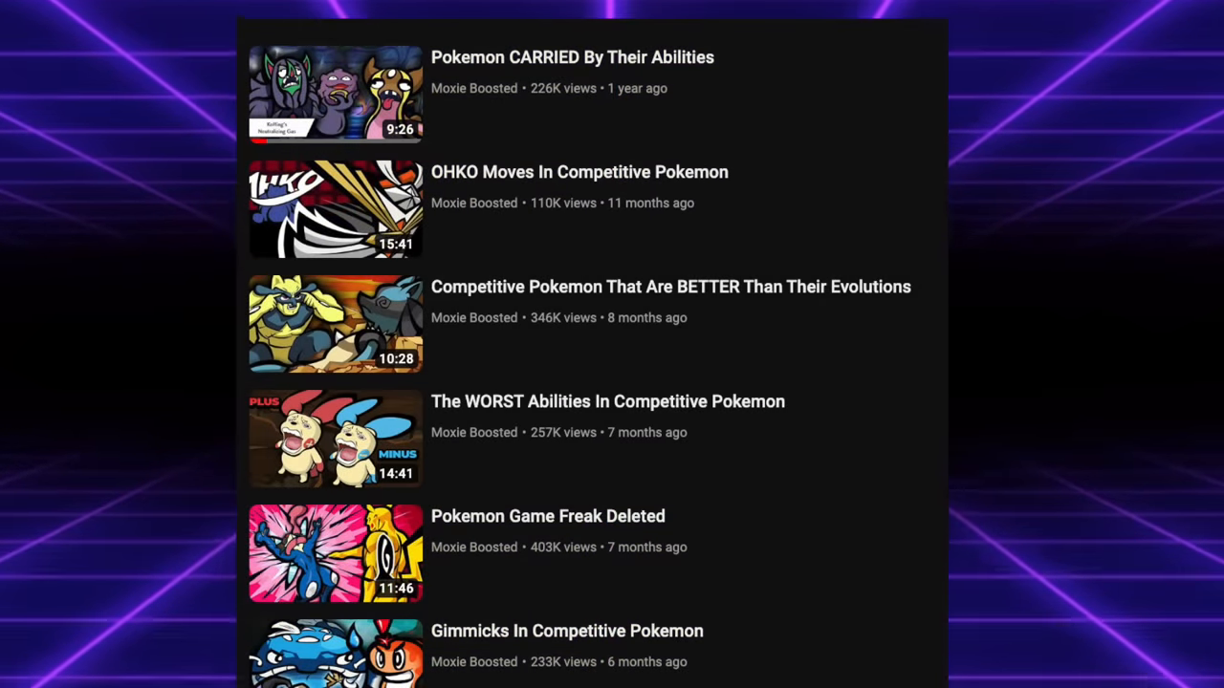
pyautogui.scroll(-3)
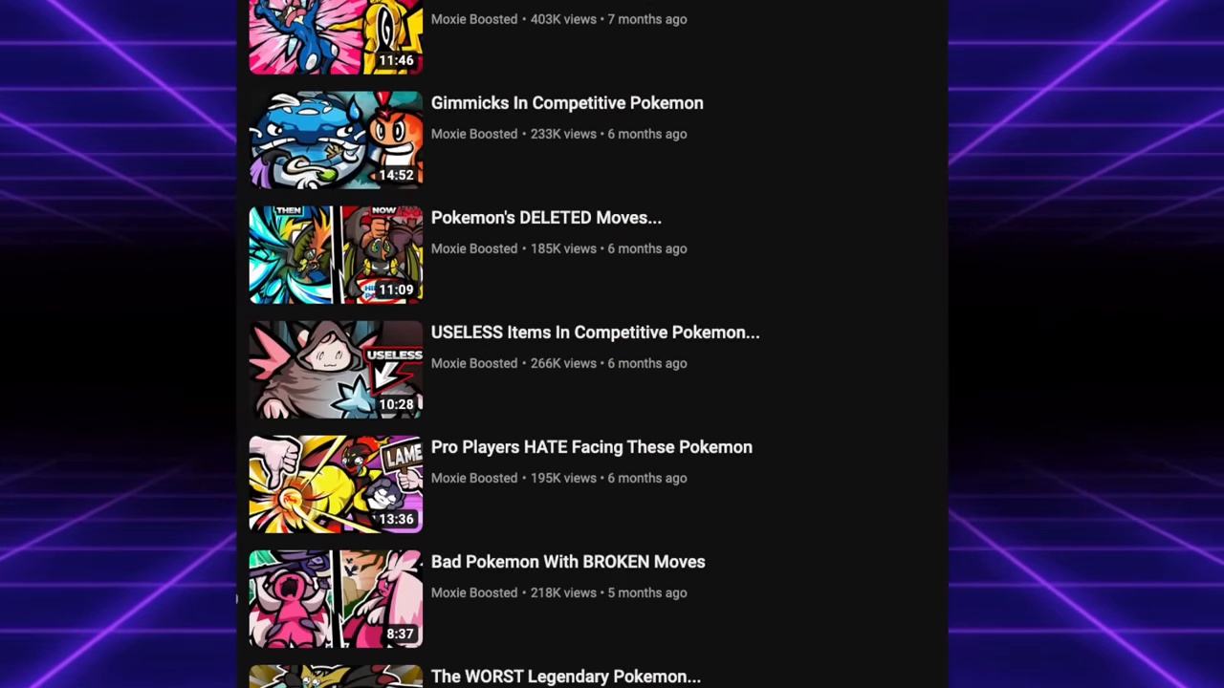